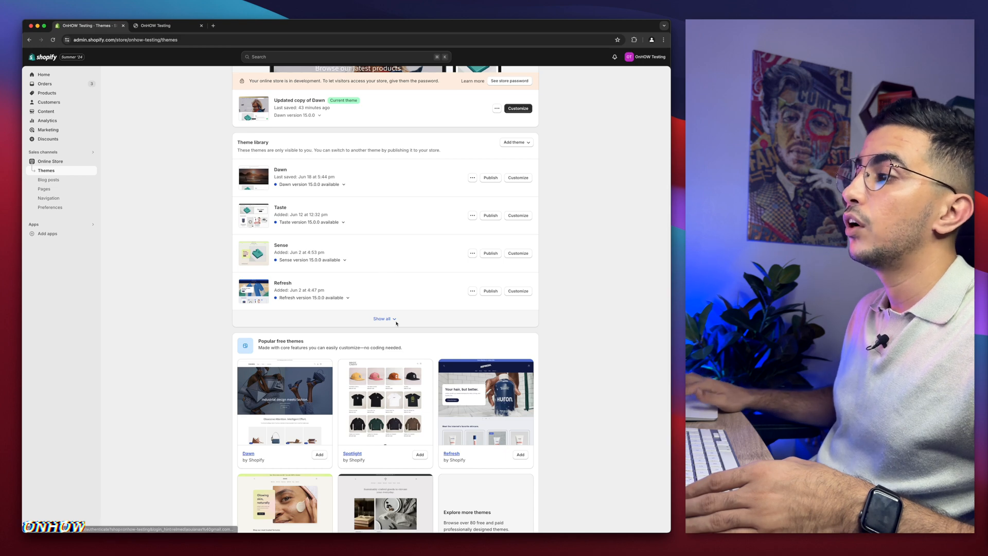
Step: Browse the full list of library themes, then return to the admin Themes page
{"action": "left_click", "coordinate": [382, 319]}
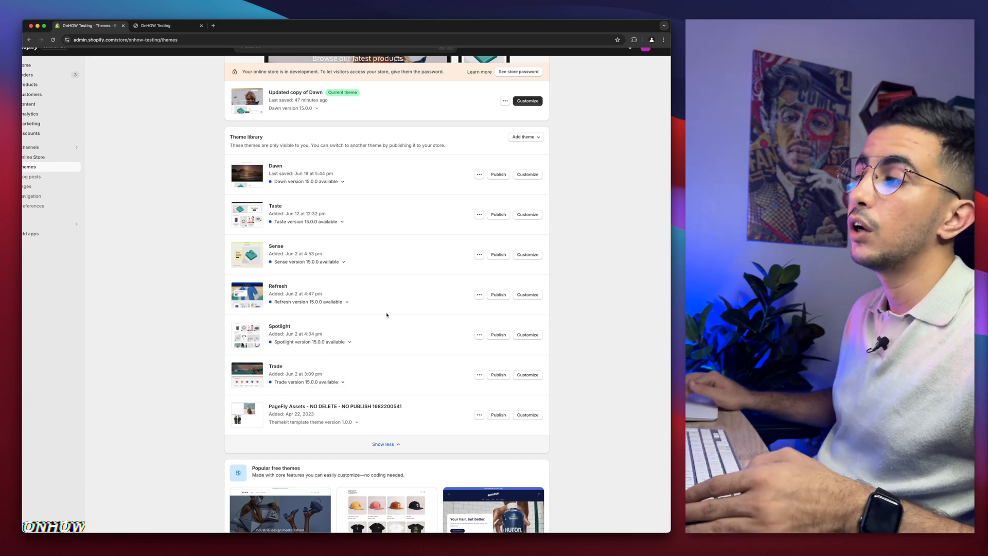
{"action": "mouse_move", "coordinate": [431, 288]}
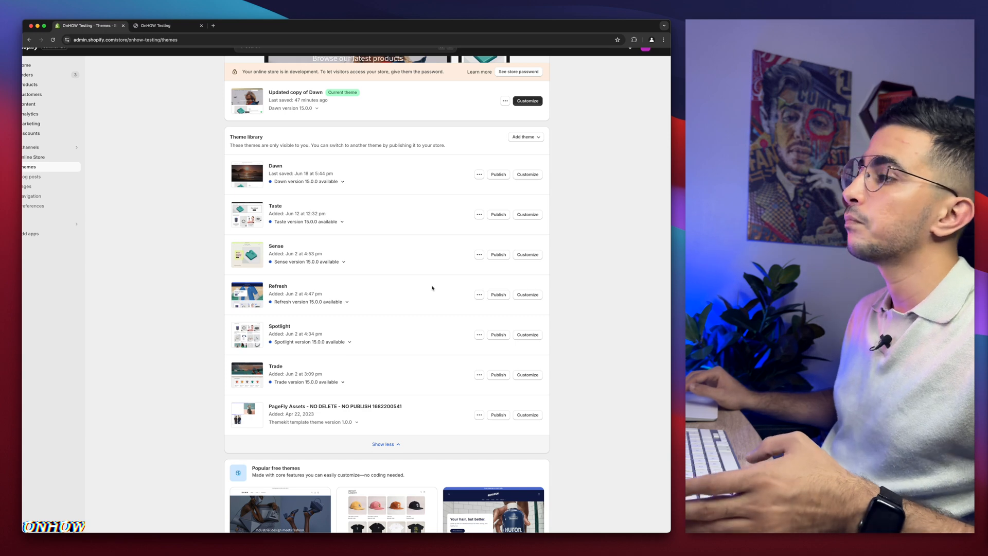
{"action": "mouse_move", "coordinate": [398, 287]}
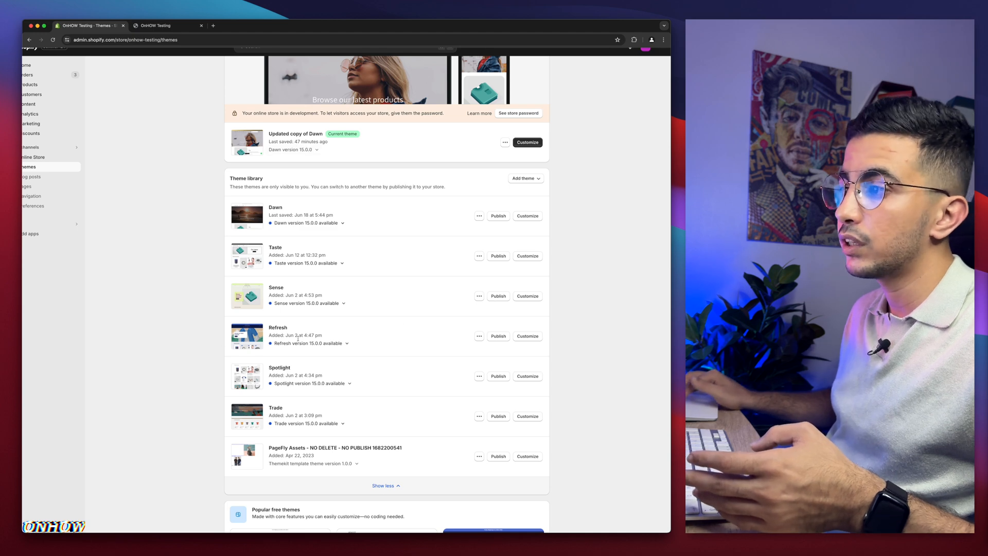
{"action": "mouse_move", "coordinate": [393, 317]}
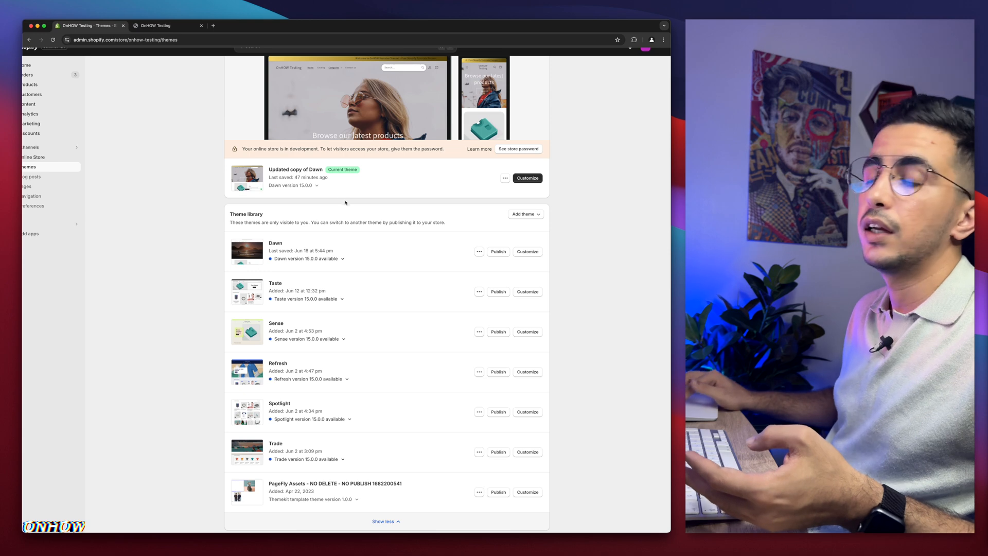
{"action": "mouse_move", "coordinate": [352, 358]}
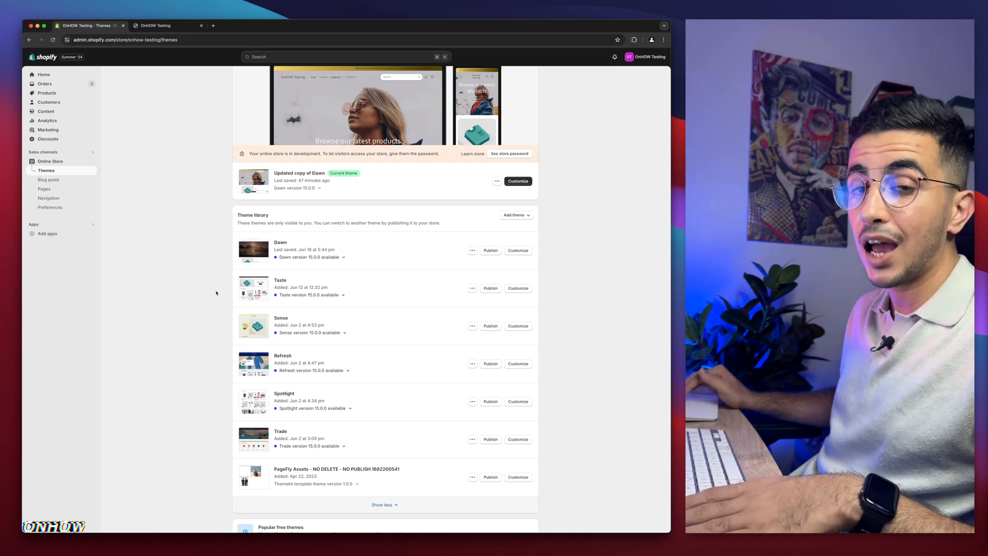
{"action": "scroll", "scroll_direction": "up", "scroll_amount": 3}
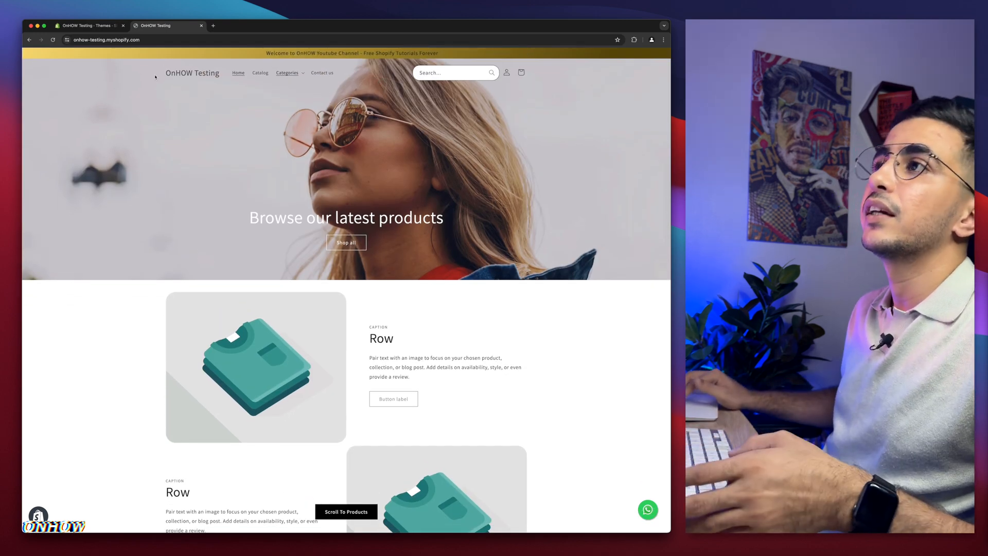
{"action": "scroll", "scroll_direction": "down", "scroll_amount": 3}
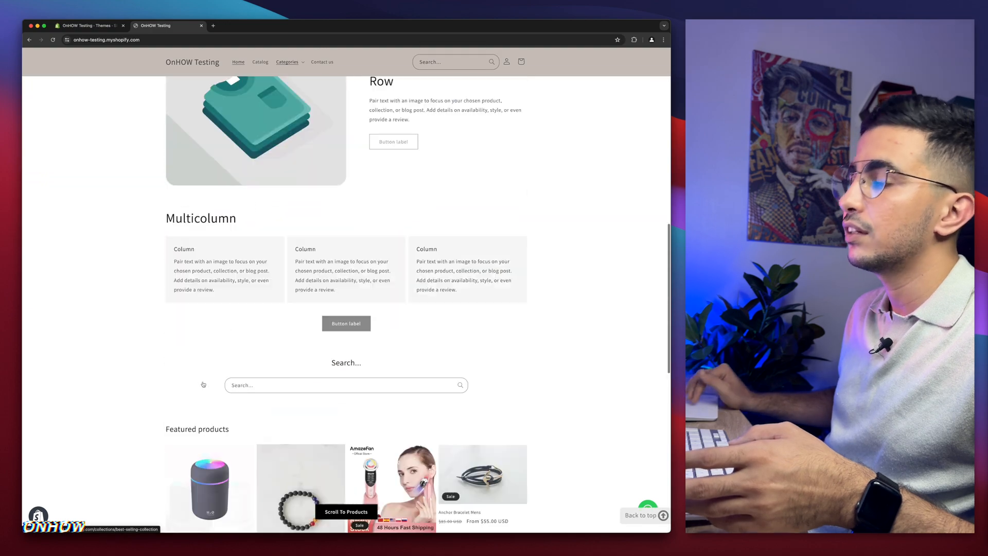
{"action": "left_click", "coordinate": [87, 25]}
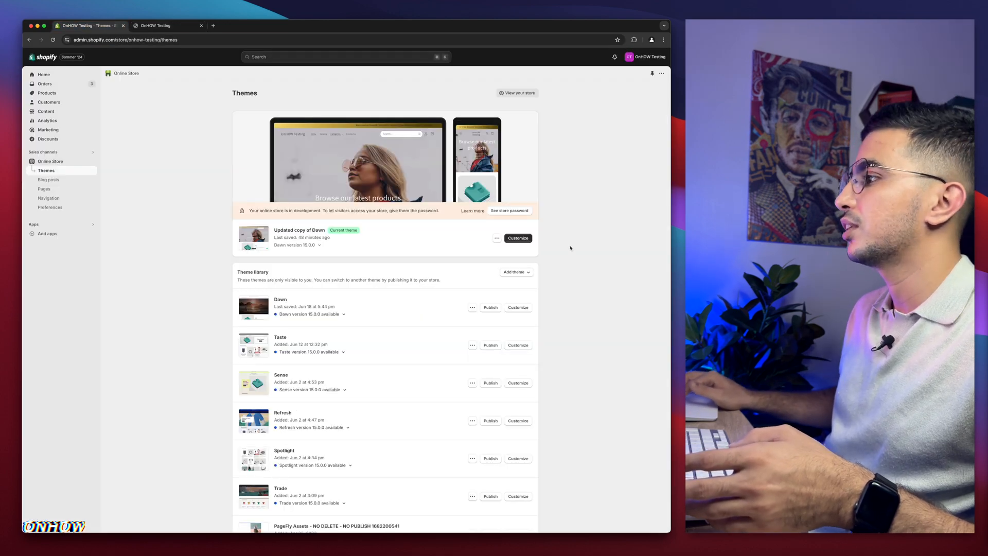
Step: Try adding a Collage section in the theme editor, then leave discarding unsaved changes
{"action": "left_click", "coordinate": [517, 238]}
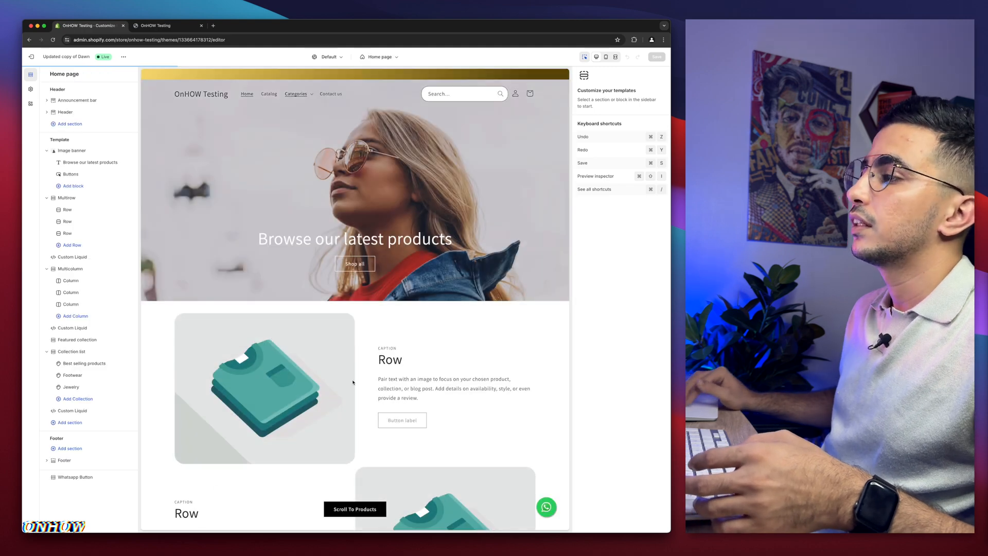
{"action": "scroll", "scroll_direction": "down", "scroll_amount": 3}
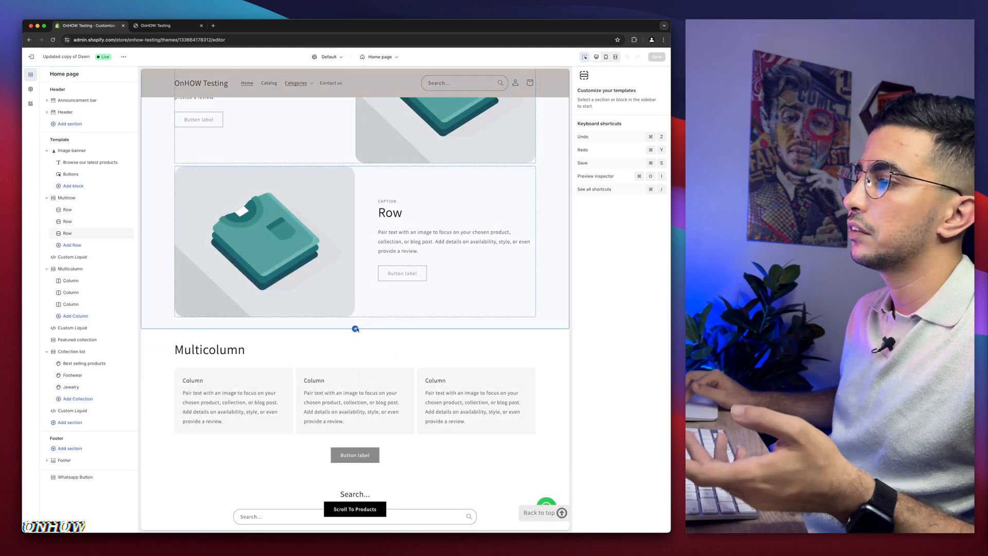
{"action": "left_click", "coordinate": [355, 328]}
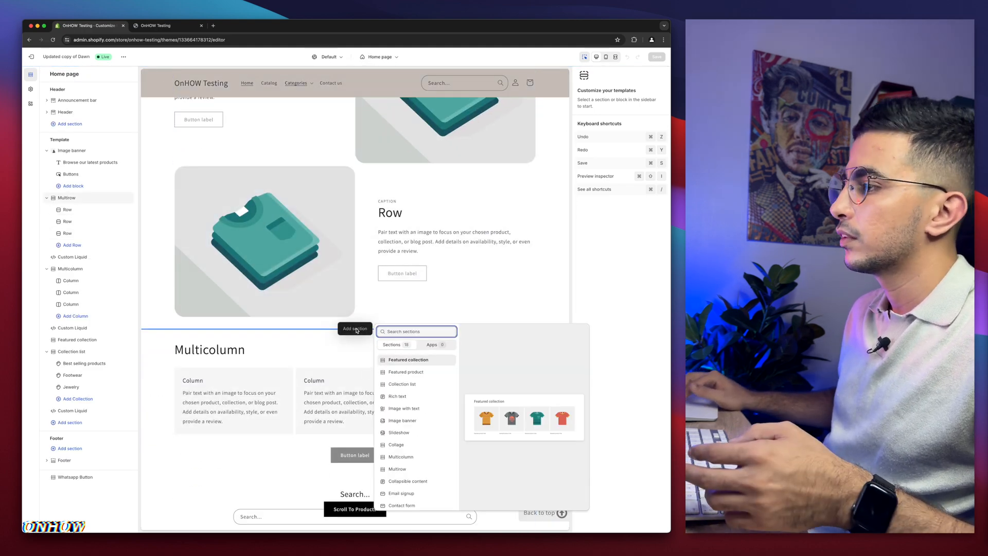
{"action": "type", "text": "coll"}
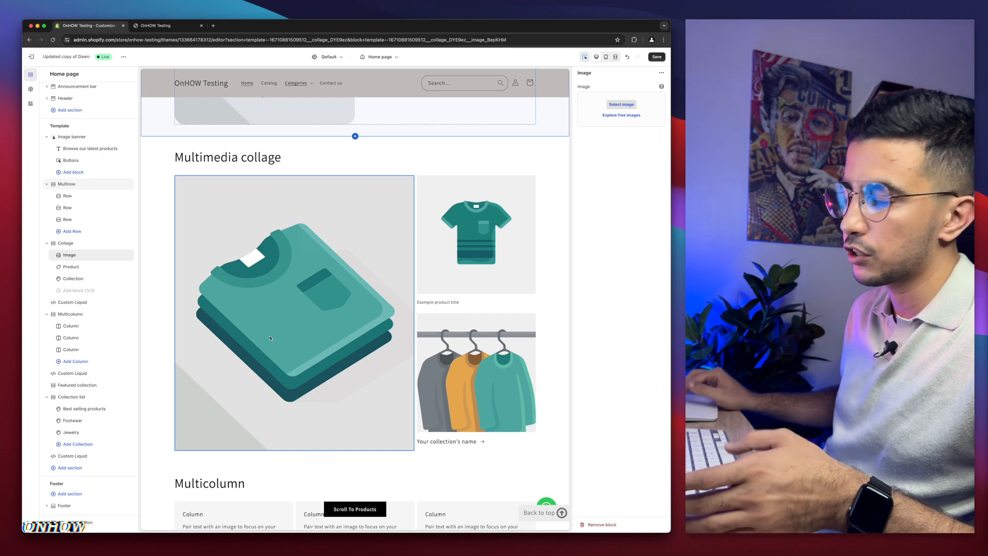
{"action": "mouse_move", "coordinate": [465, 266]}
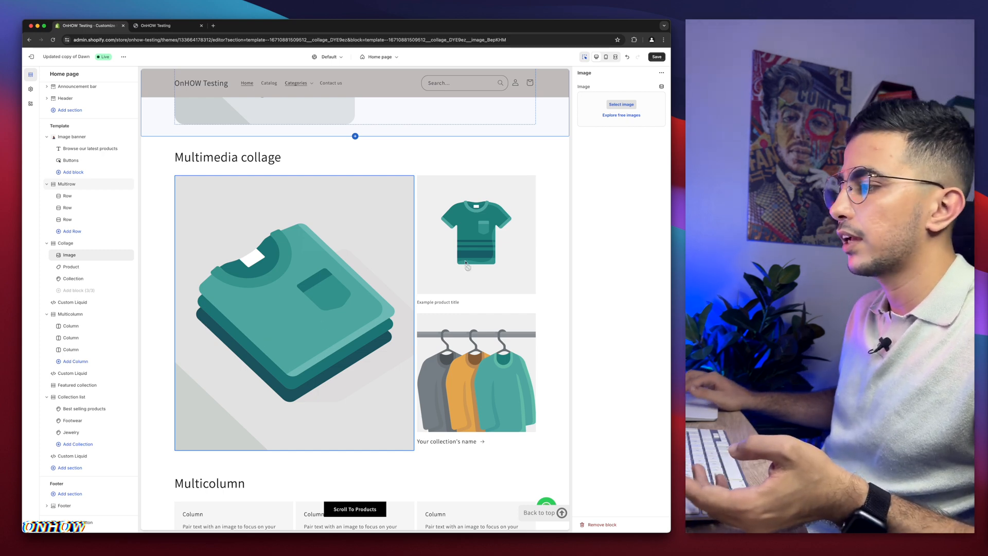
{"action": "mouse_move", "coordinate": [345, 303]}
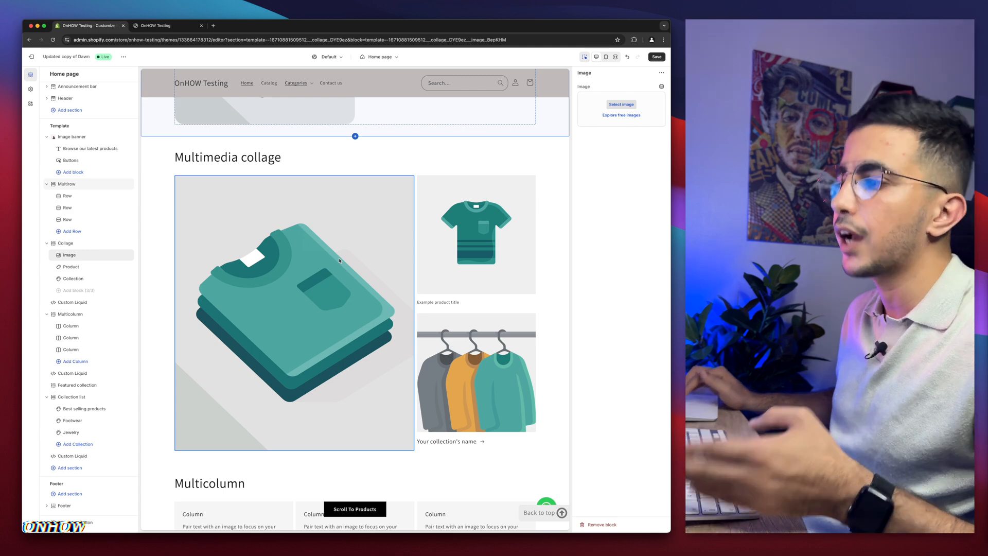
{"action": "mouse_move", "coordinate": [657, 75]}
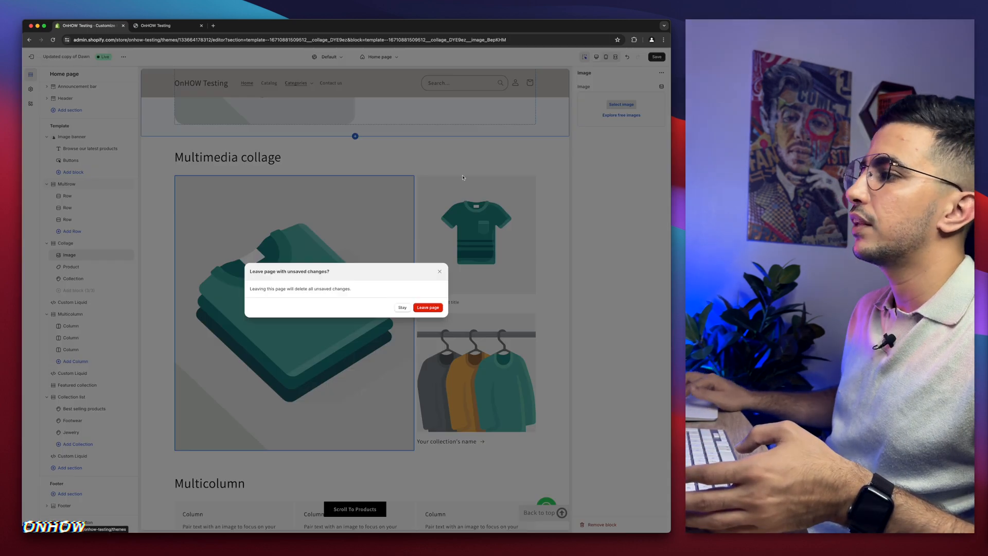
{"action": "left_click", "coordinate": [428, 308]}
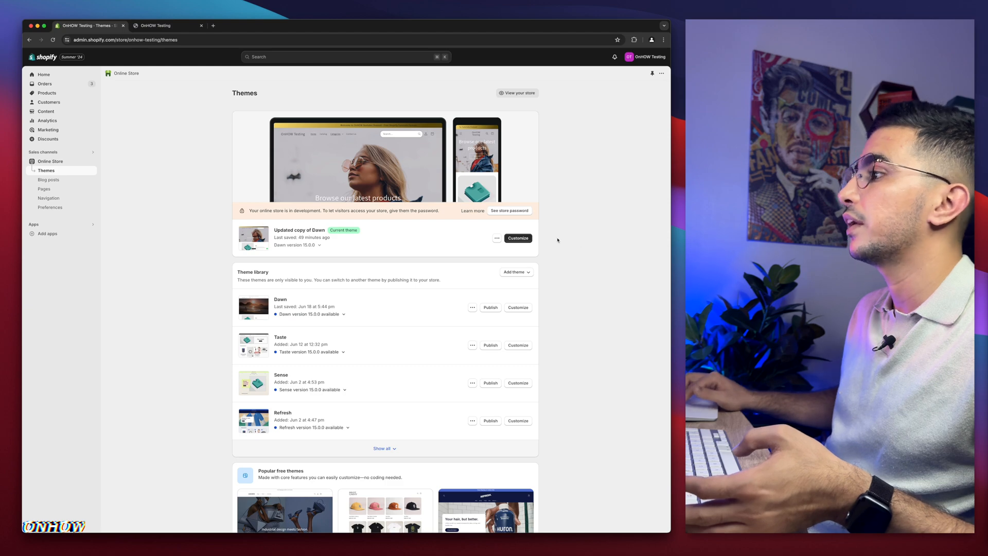
Step: Add a Collage section to the home page in the theme editor and save it
{"action": "left_click", "coordinate": [518, 238]}
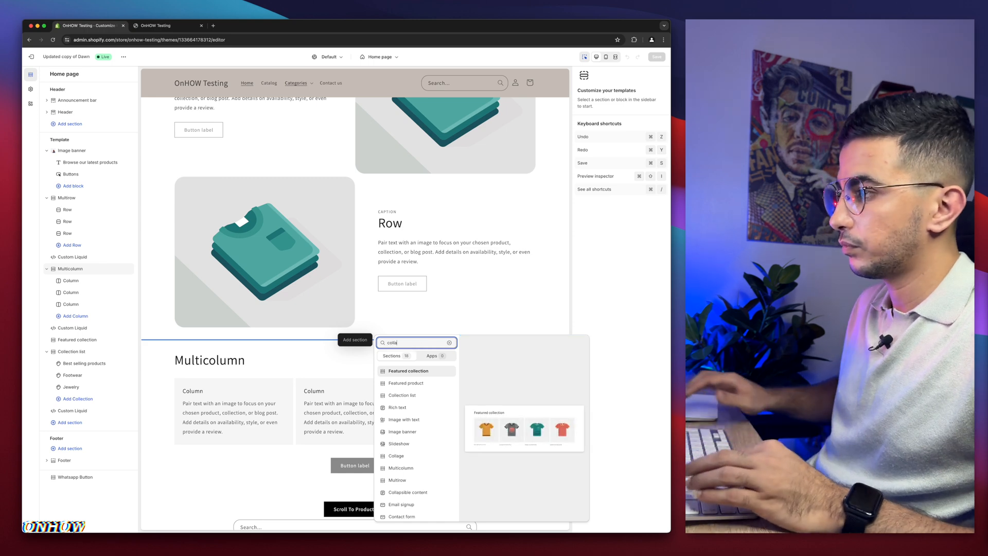
{"action": "type", "text": "colla"}
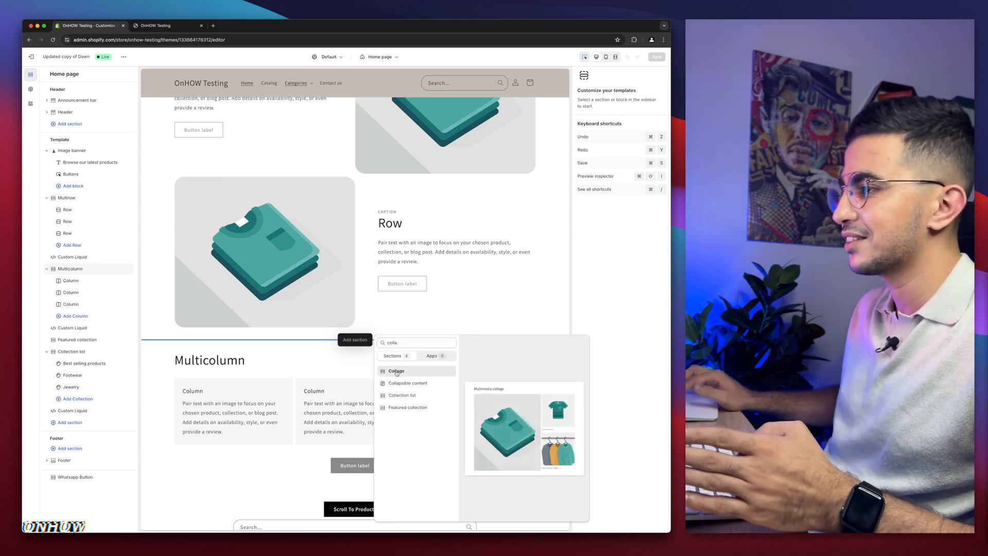
{"action": "left_click", "coordinate": [396, 370]}
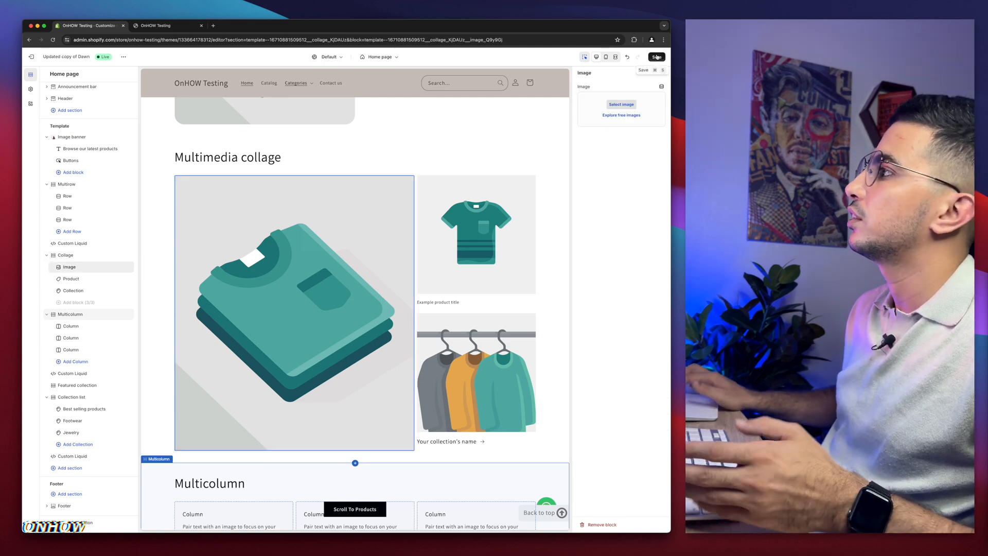
{"action": "left_click", "coordinate": [657, 57]}
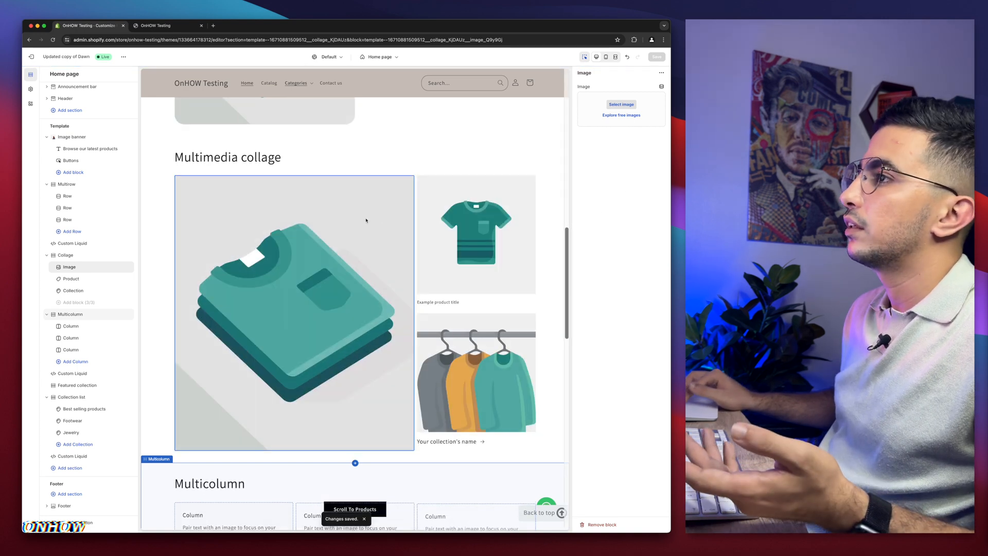
{"action": "scroll", "scroll_direction": "up", "scroll_amount": 3}
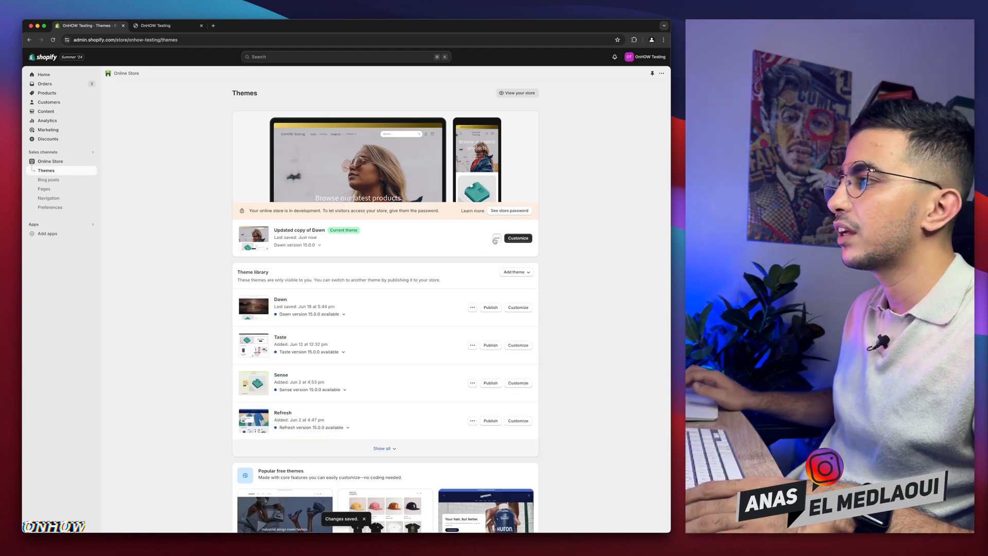
Step: Open the current theme's code editor from the theme actions menu
{"action": "left_click", "coordinate": [496, 238]}
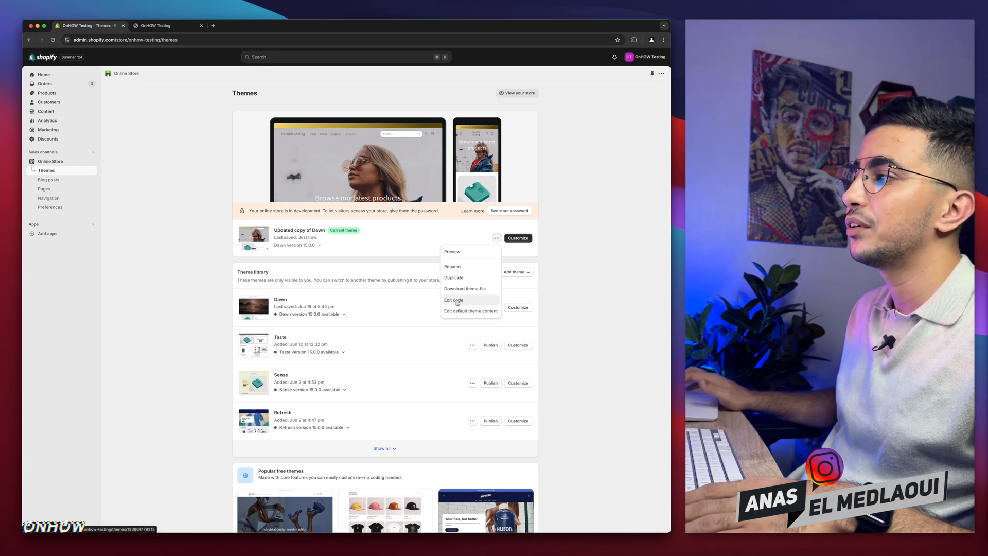
{"action": "left_click", "coordinate": [453, 299]}
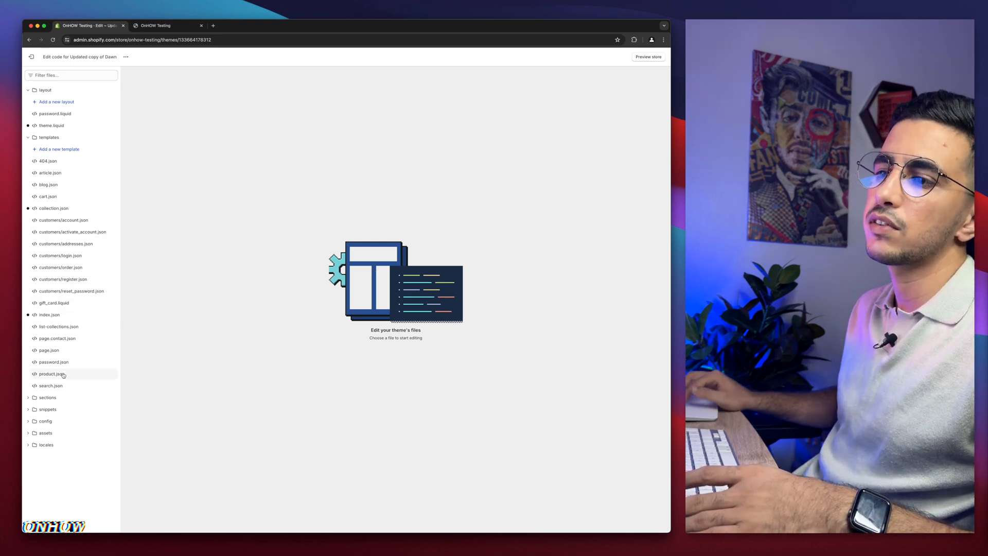
{"action": "left_click", "coordinate": [71, 74]}
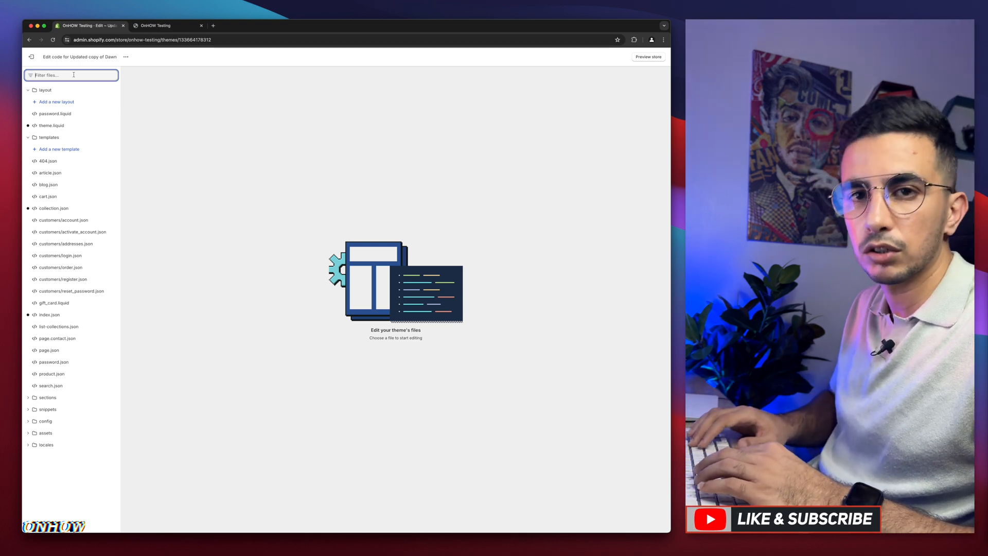
Step: Filter files for 'collage' and open collage.liquid under sections
{"action": "type", "text": "colla"}
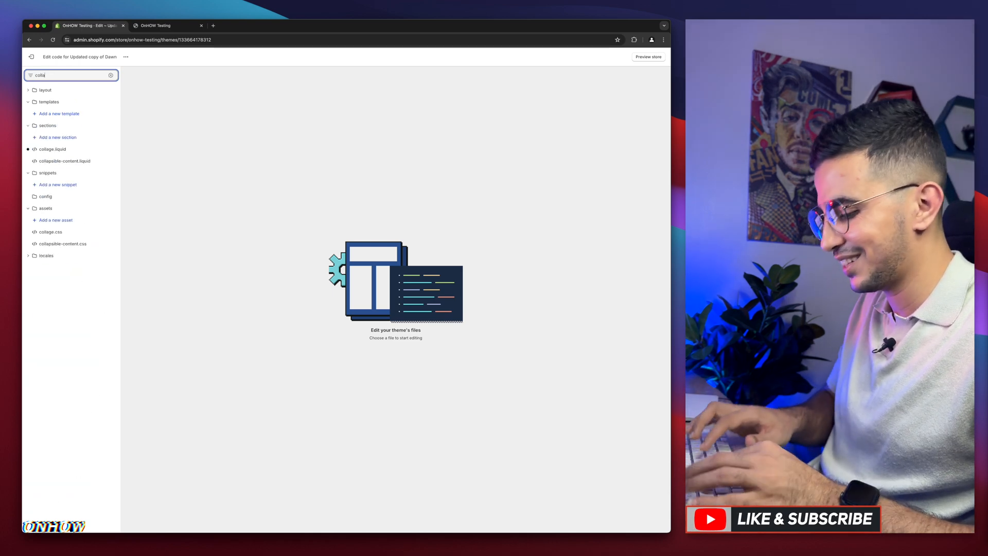
{"action": "type", "text": "ge"}
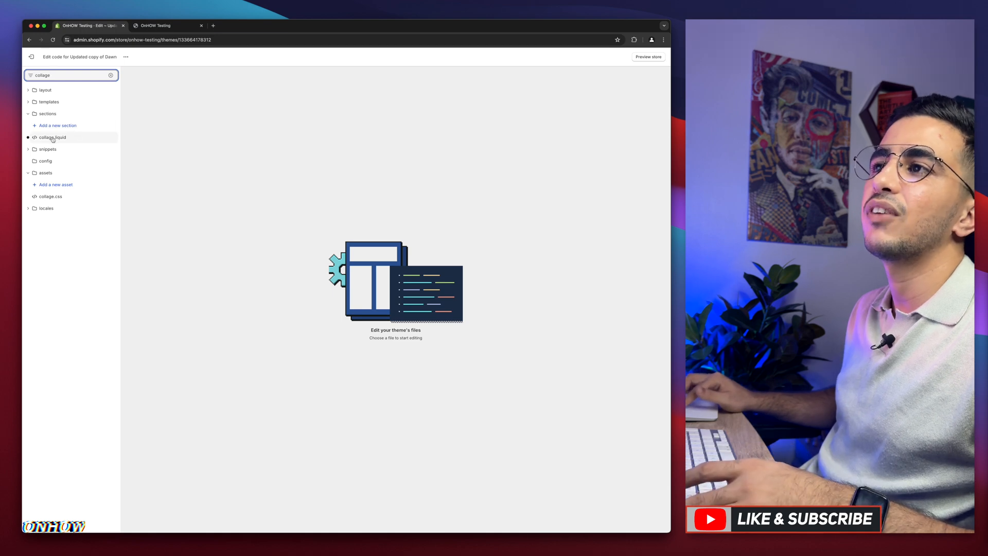
{"action": "left_click", "coordinate": [52, 137]}
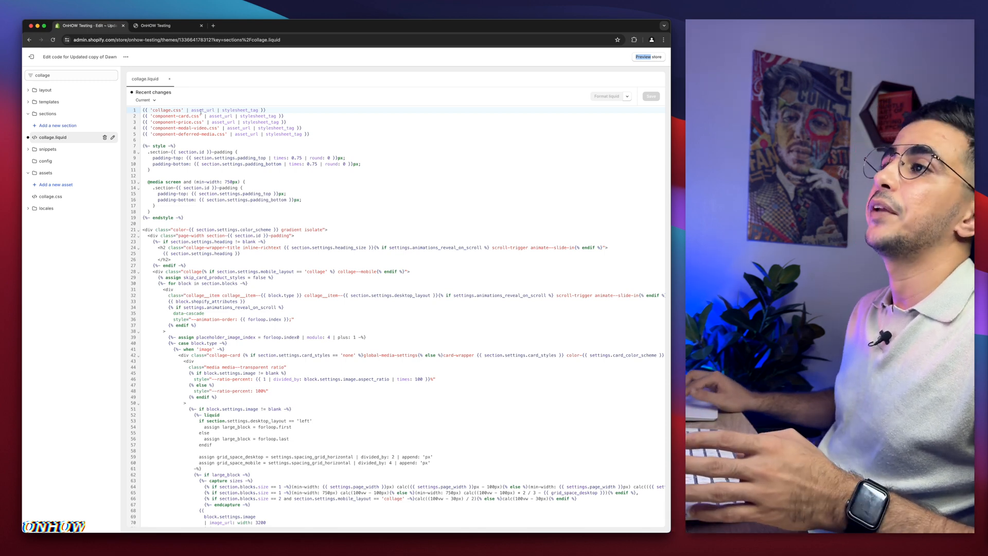
{"action": "left_click", "coordinate": [146, 100]}
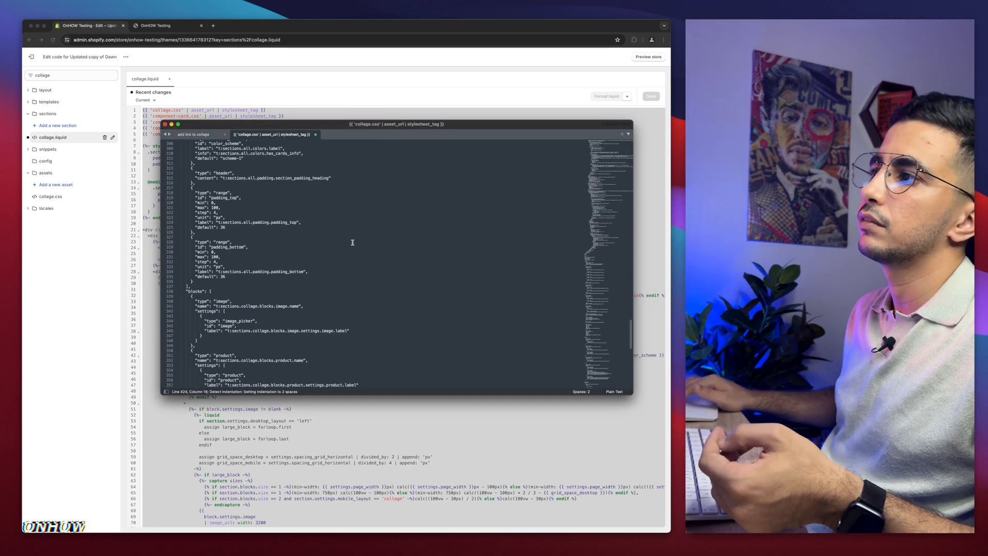
Step: View the Pastebin paste 'add link to collage picture' with the replacement section code
{"action": "scroll", "scroll_direction": "down", "scroll_amount": 3}
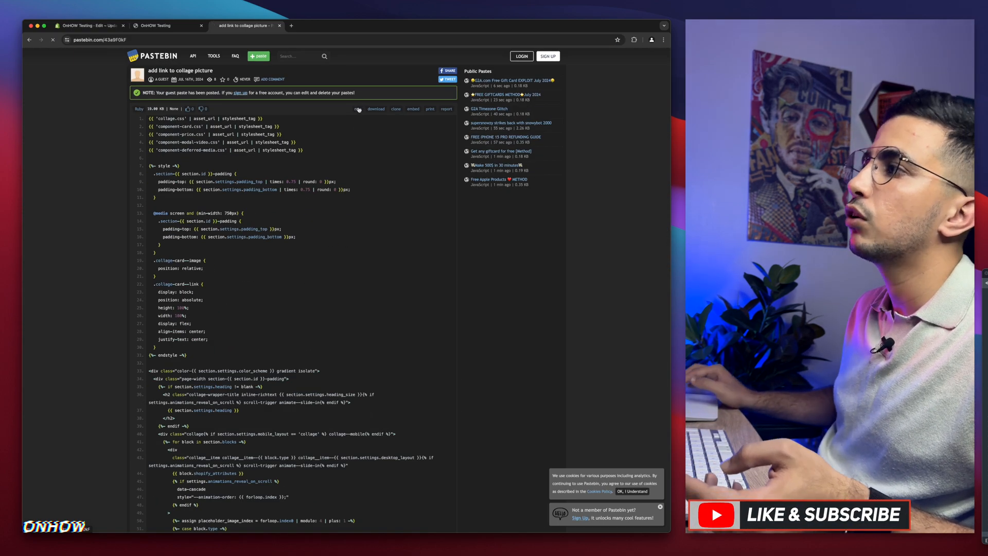
Step: Copy the raw Pastebin code and replace collage.liquid's contents with it in the code editor
{"action": "left_click", "coordinate": [358, 108]}
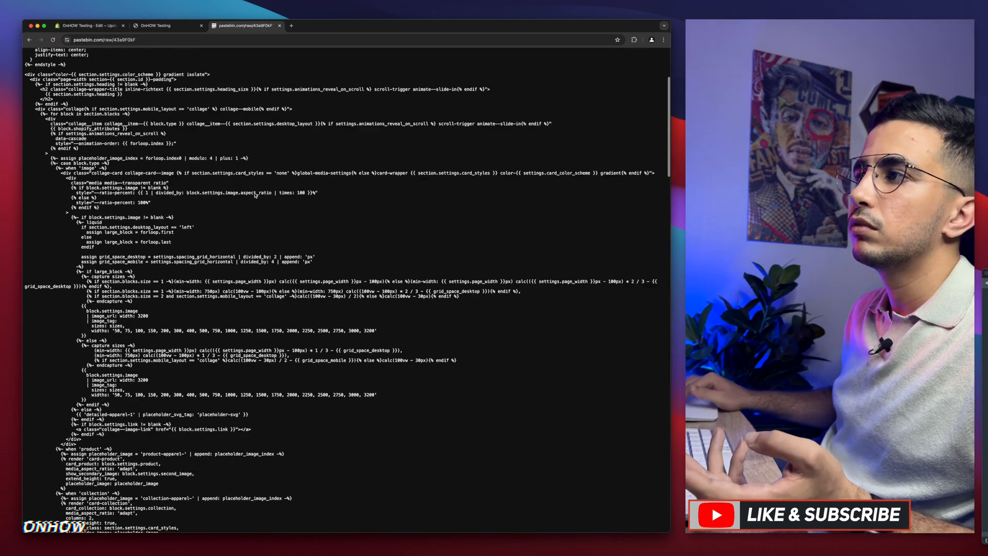
{"action": "scroll", "scroll_direction": "up", "scroll_amount": 3}
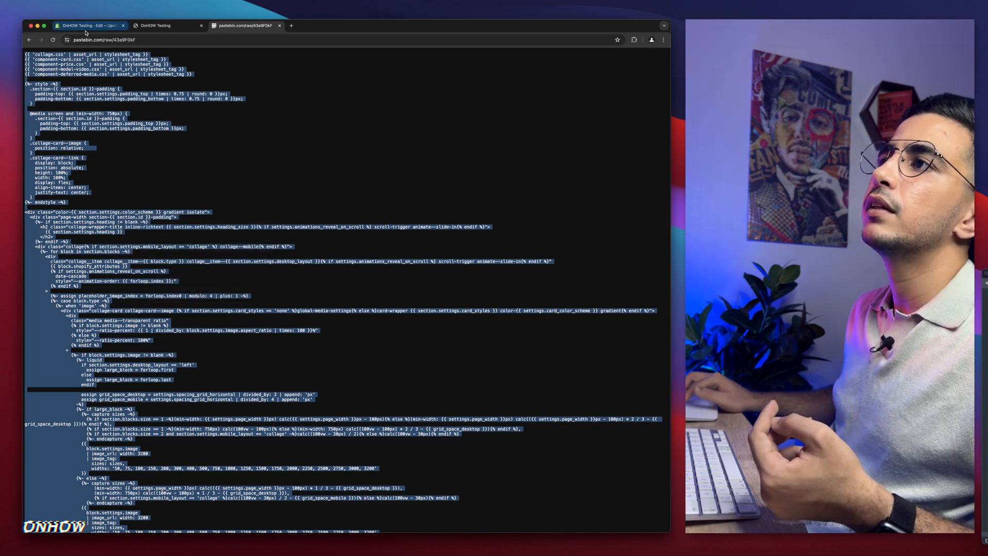
{"action": "left_click", "coordinate": [89, 24]}
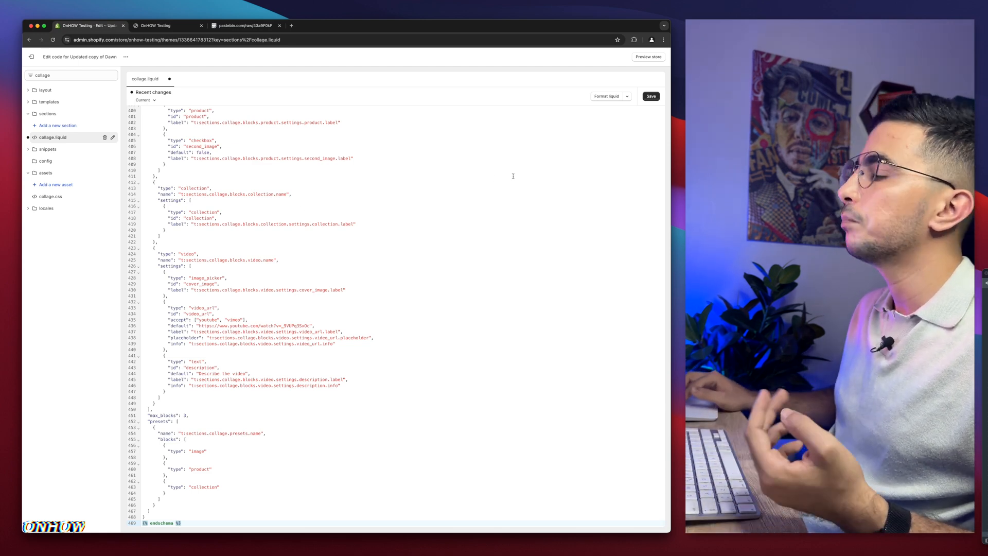
Step: Save collage.liquid, reopen the customizer and select the collage image block
{"action": "left_click", "coordinate": [650, 95]}
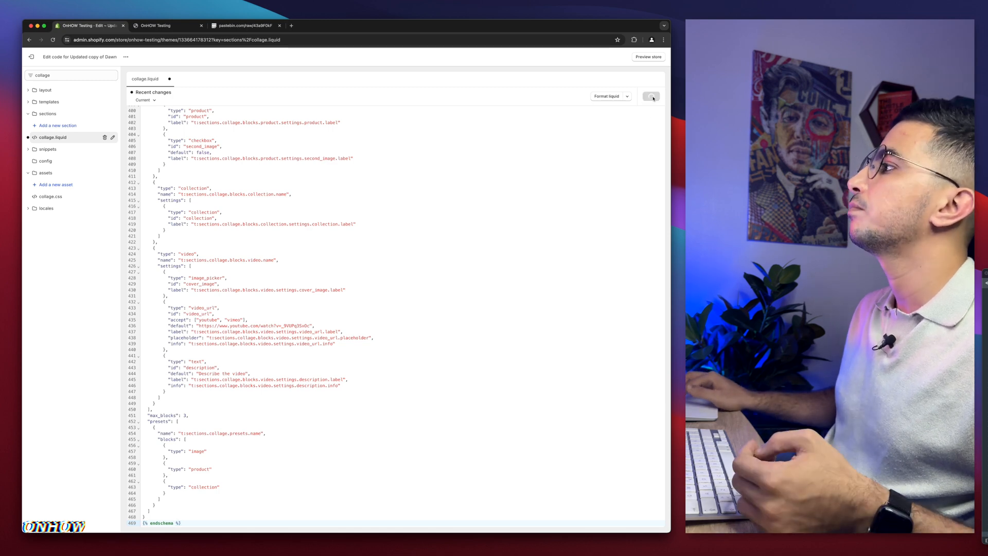
{"action": "left_click", "coordinate": [650, 96]}
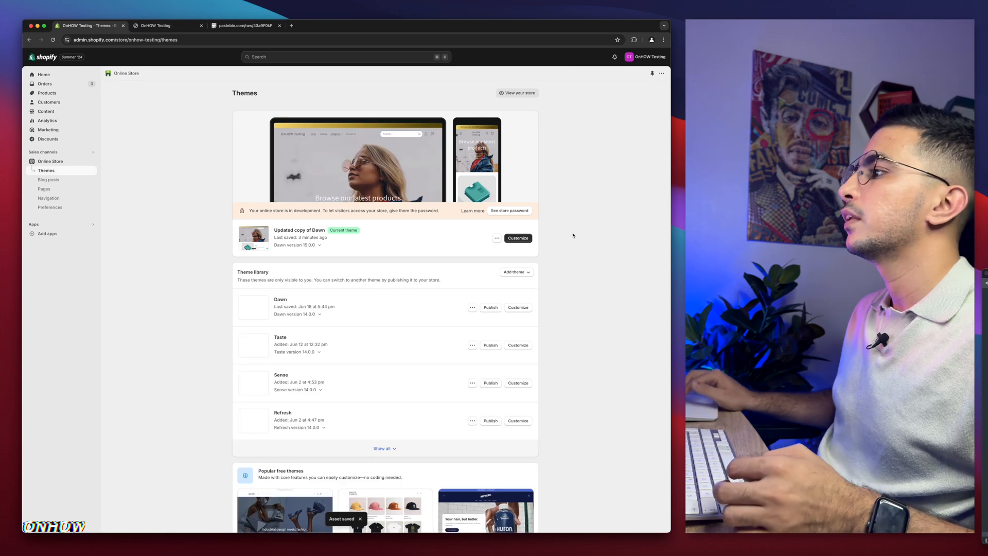
{"action": "left_click", "coordinate": [517, 238]}
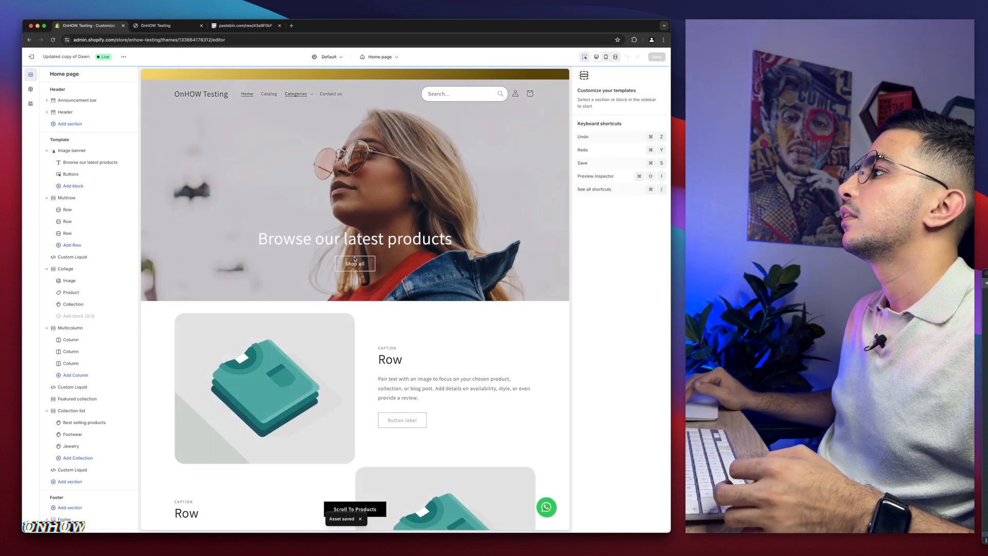
{"action": "scroll", "scroll_direction": "down", "scroll_amount": 3}
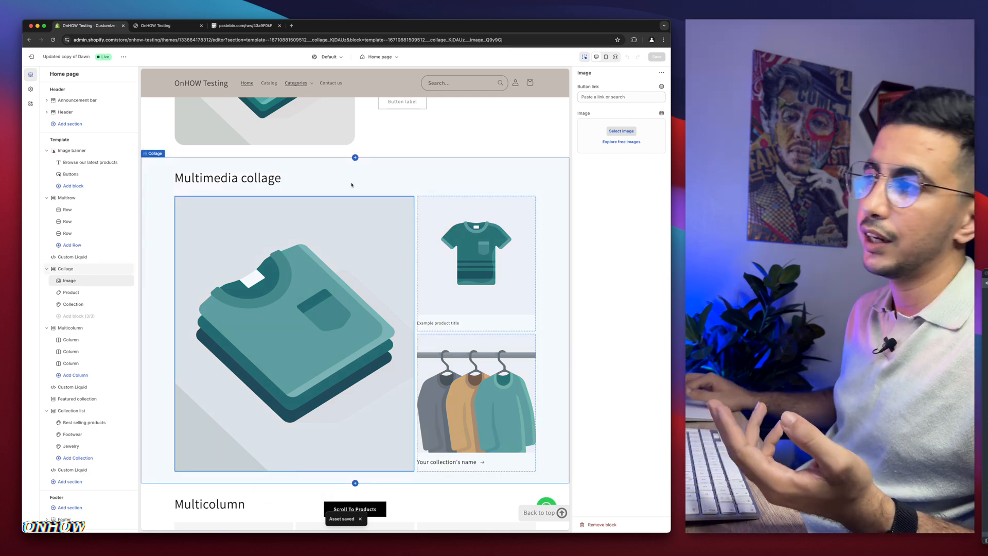
{"action": "left_click", "coordinate": [293, 333]}
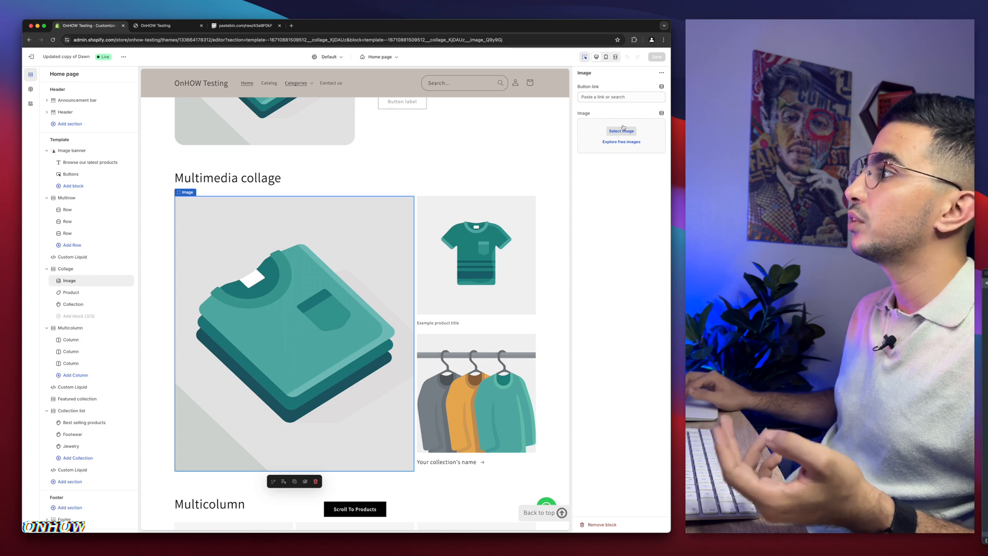
Step: Set the block image to studded-flats, link it to a product via Button link, and save
{"action": "left_click", "coordinate": [620, 130]}
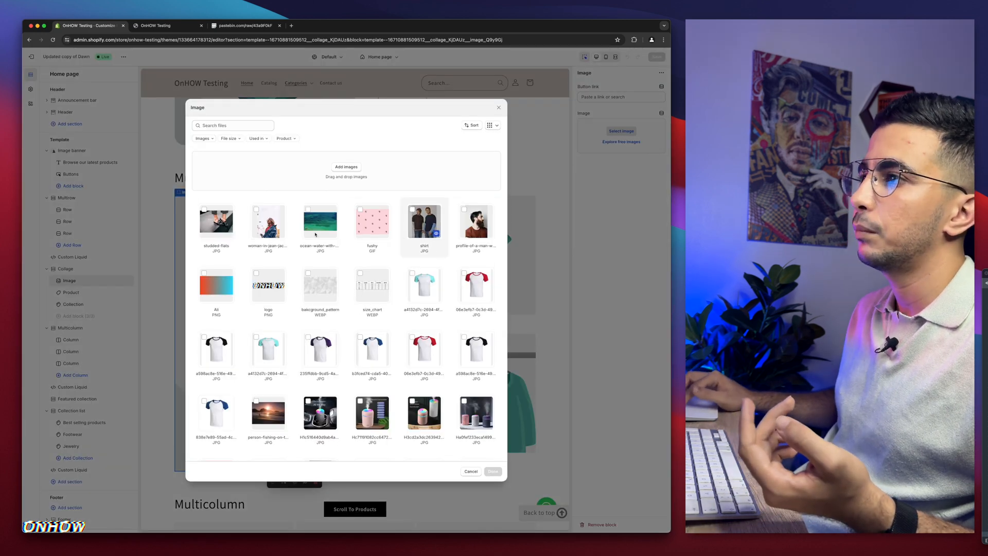
{"action": "left_click", "coordinate": [216, 223]}
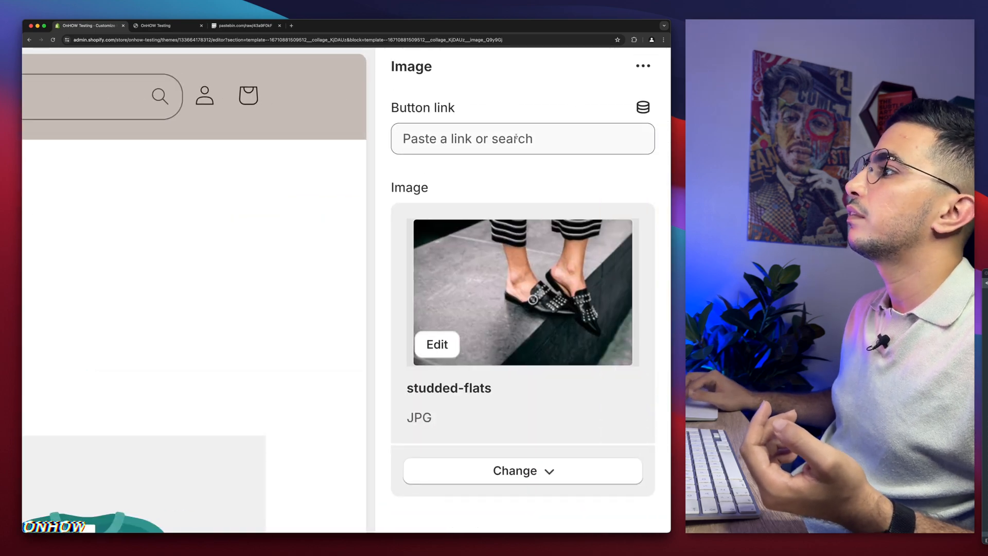
{"action": "left_click", "coordinate": [522, 139]}
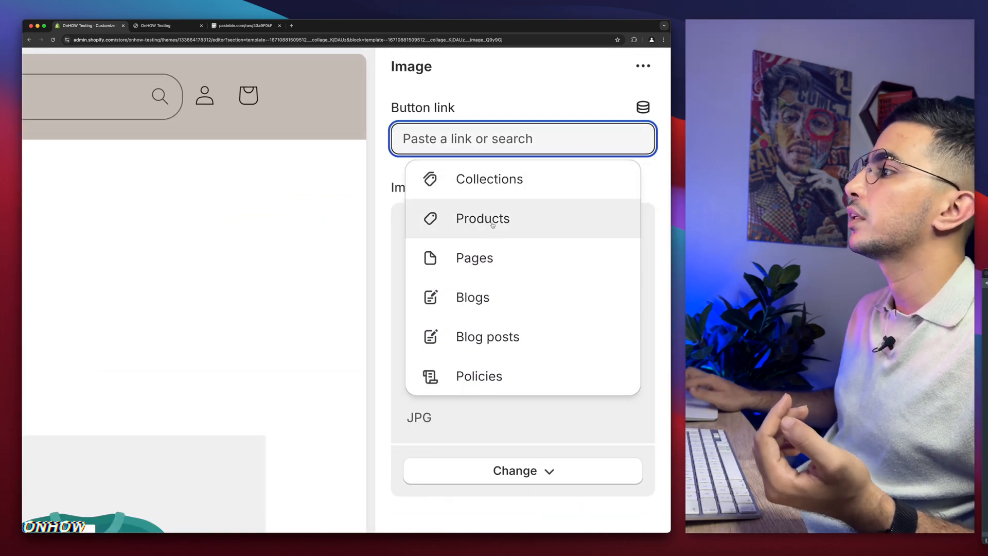
{"action": "left_click", "coordinate": [482, 218]}
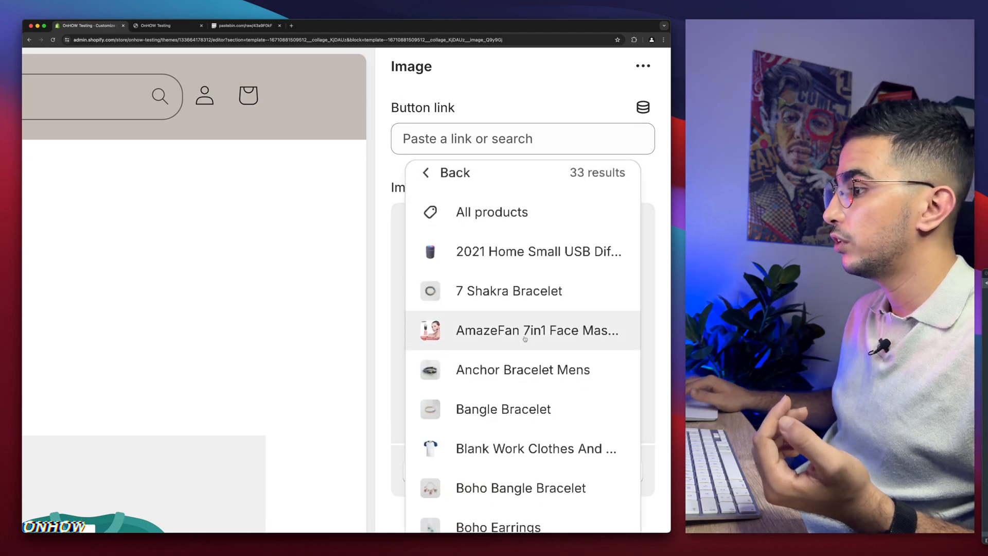
{"action": "scroll", "scroll_direction": "down", "scroll_amount": 3}
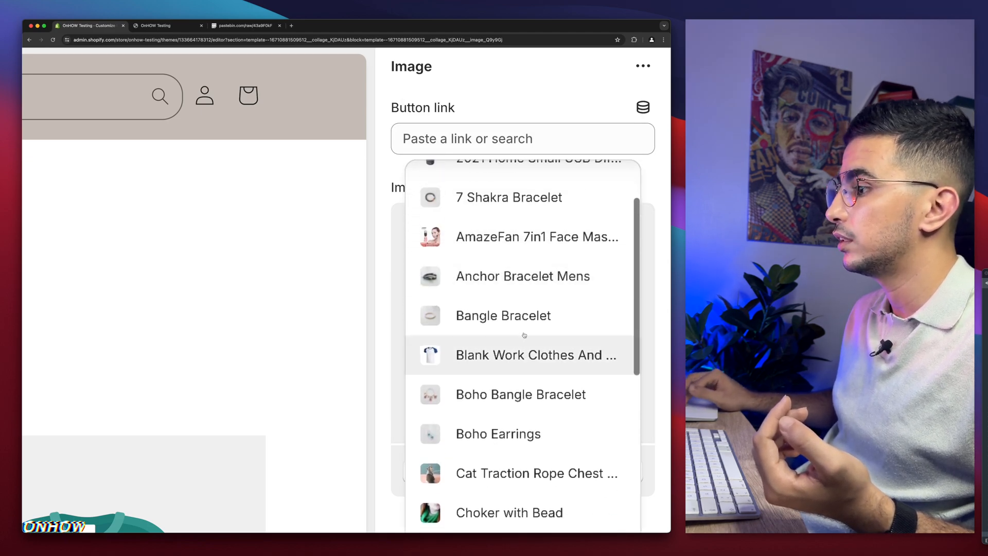
{"action": "scroll", "scroll_direction": "down", "scroll_amount": 3}
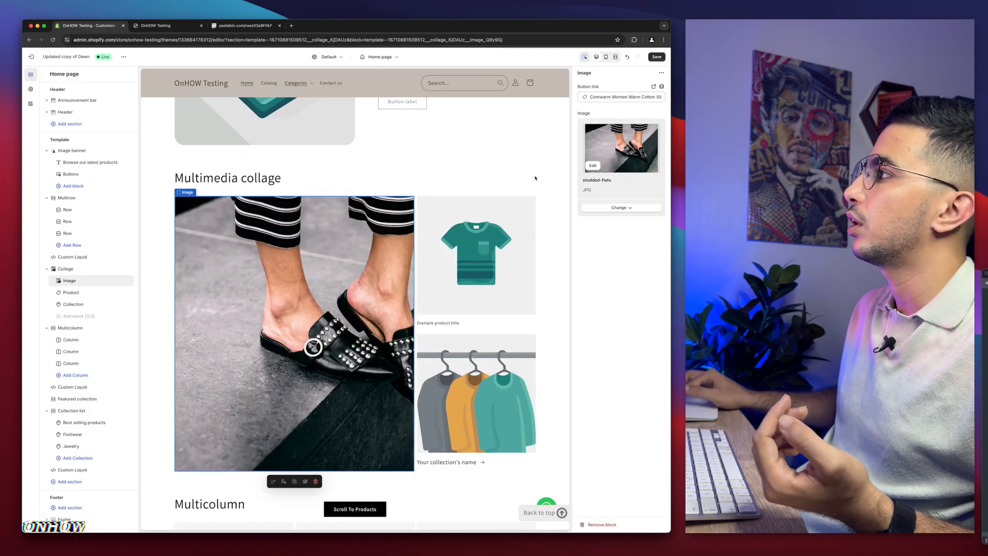
{"action": "left_click", "coordinate": [656, 57]}
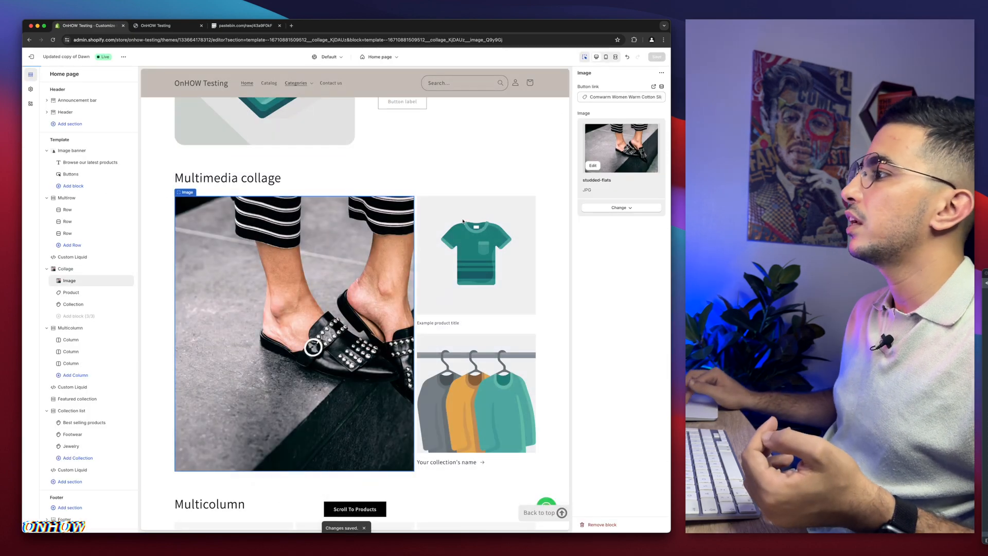
Step: Check the storefront home page's collage shows the studded-flats photo linked to the product
{"action": "left_click", "coordinate": [157, 25]}
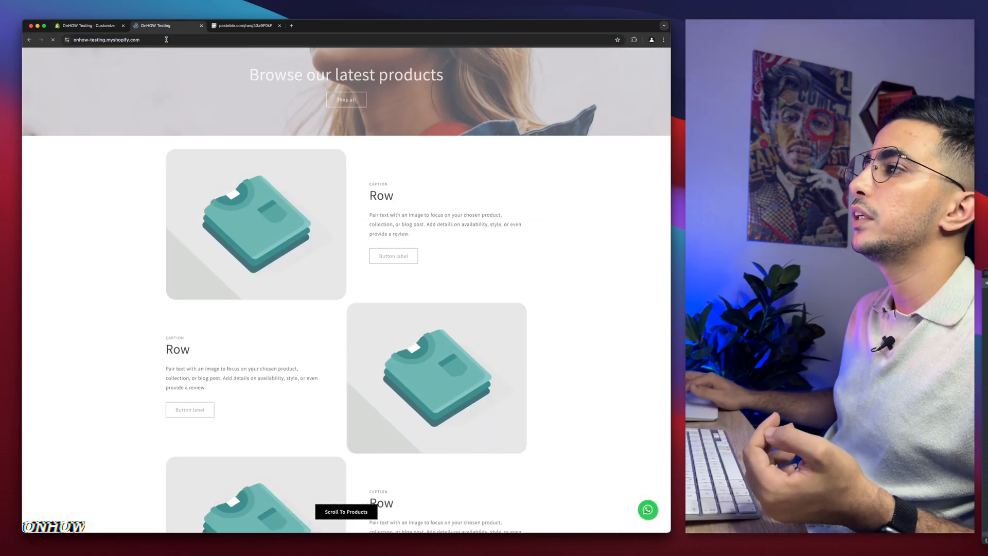
{"action": "scroll", "scroll_direction": "down", "scroll_amount": 3}
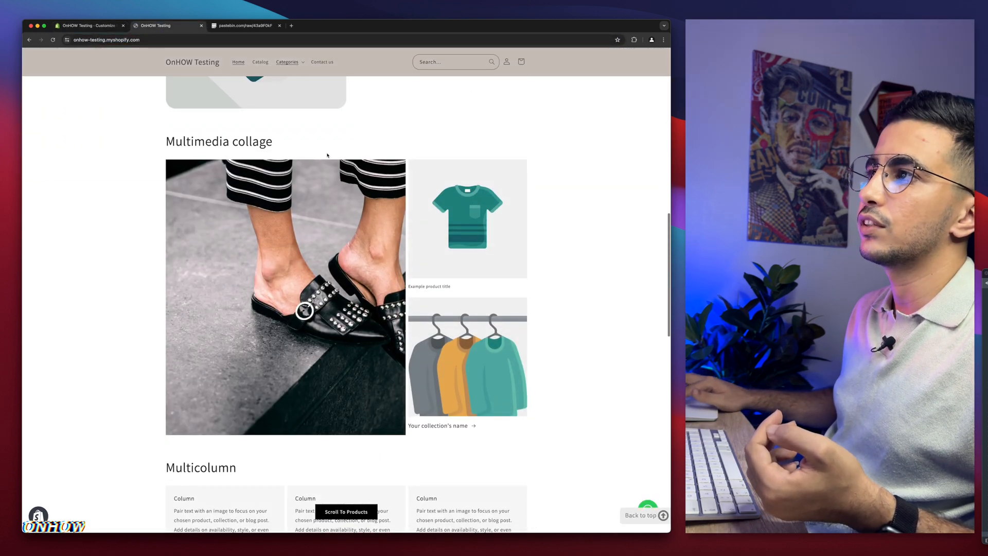
{"action": "mouse_move", "coordinate": [277, 266]}
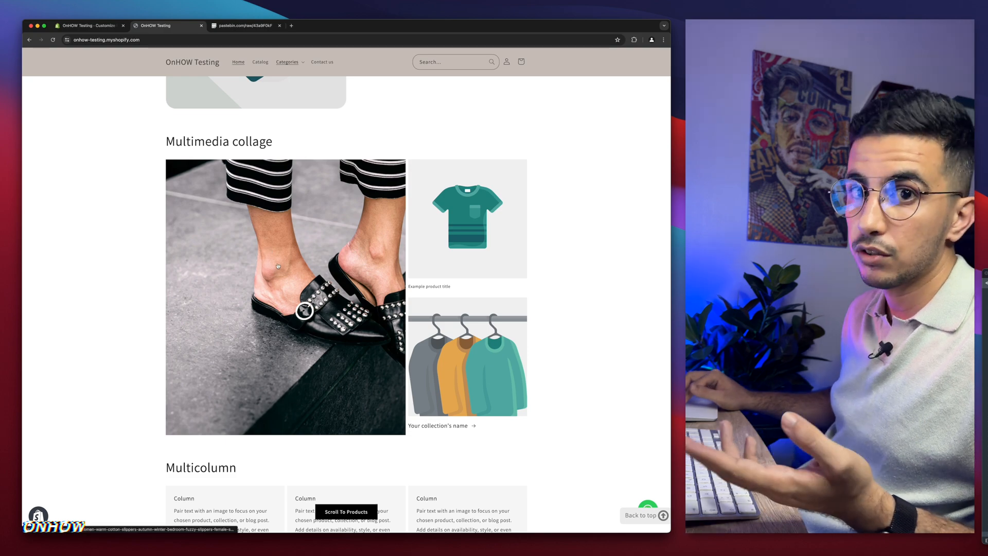